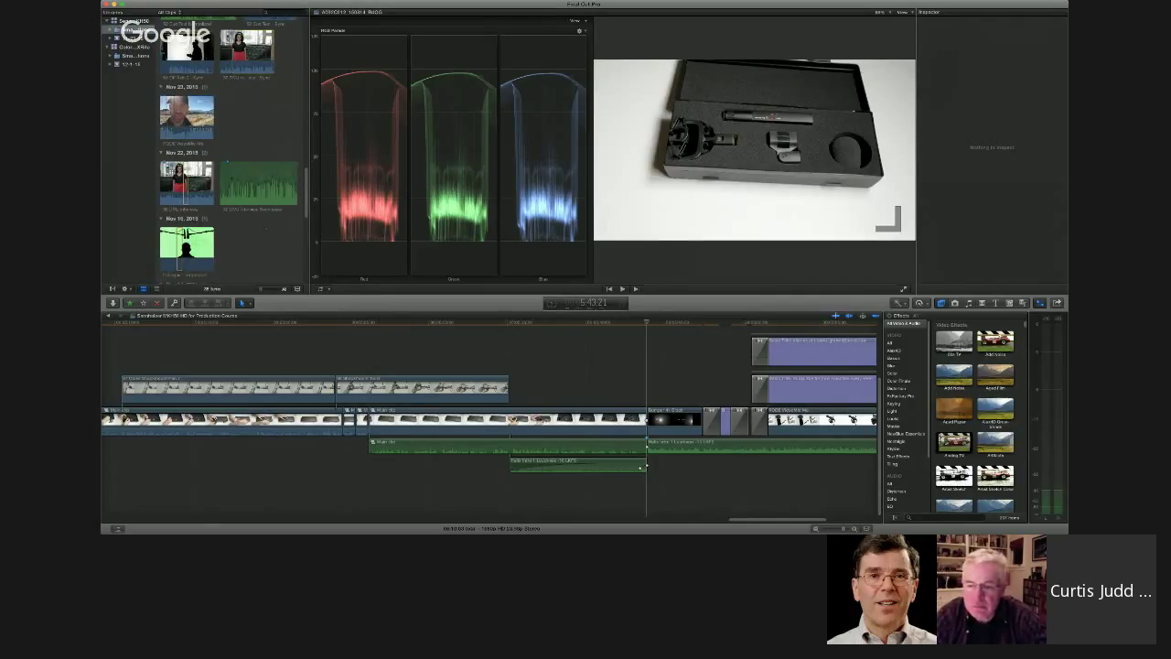
- Scroll down the Libraries browser to reach a clip from a later event date
scroll("down", 3)
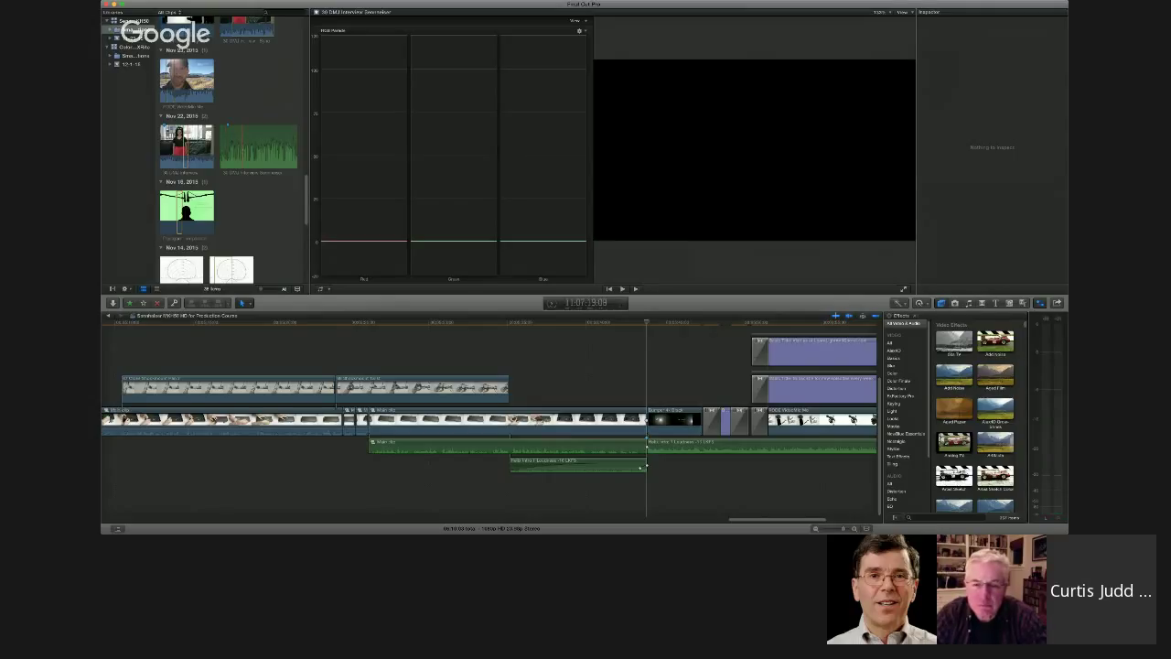
left_click(260, 146)
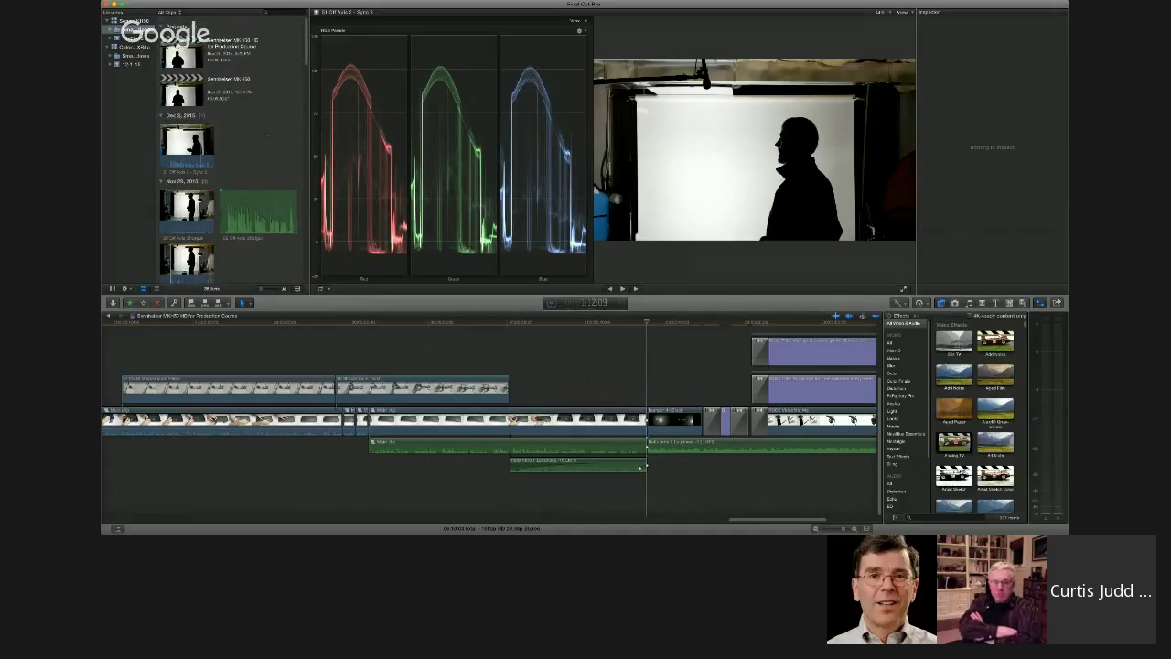
left_click(187, 147)
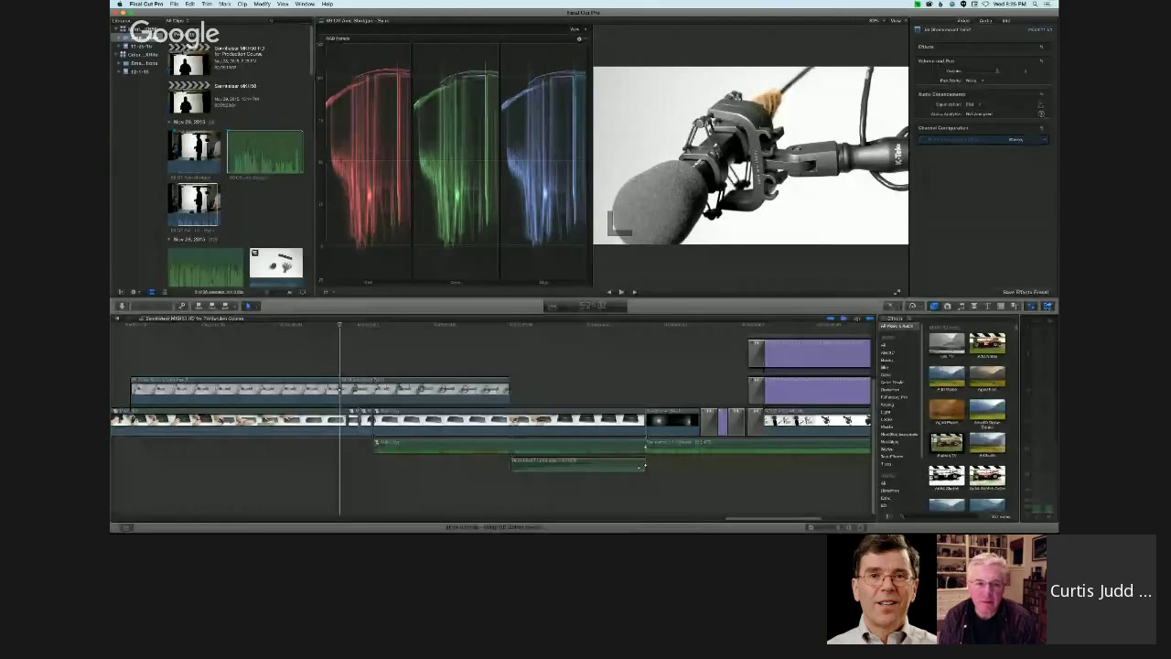
left_click(1049, 306)
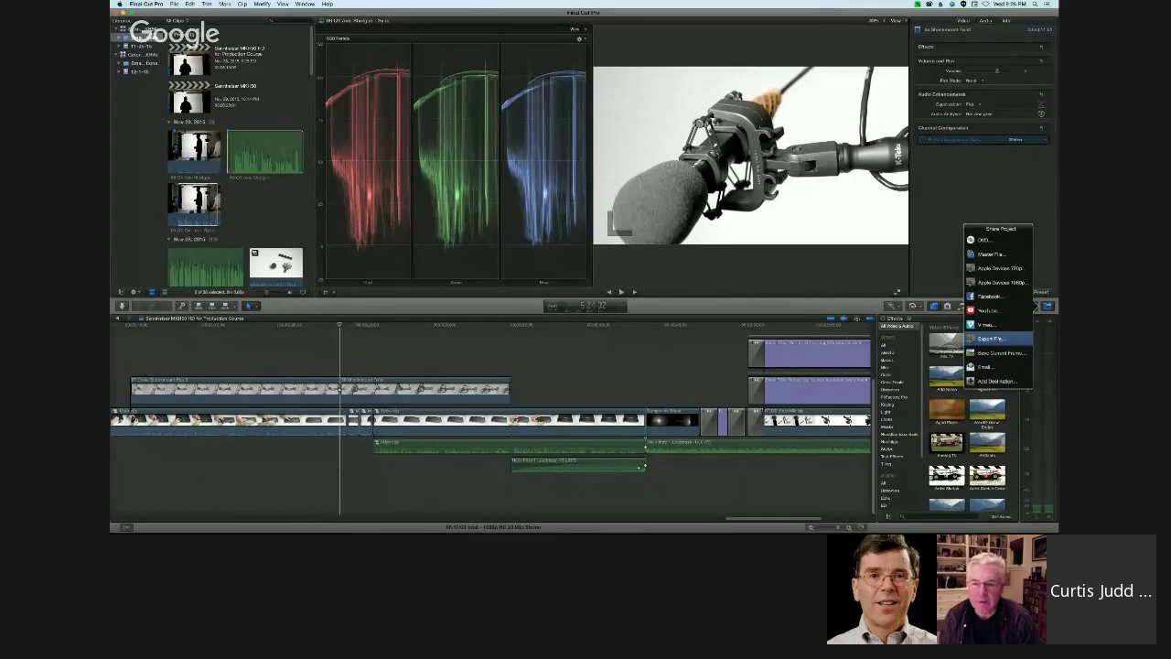
left_click(992, 338)
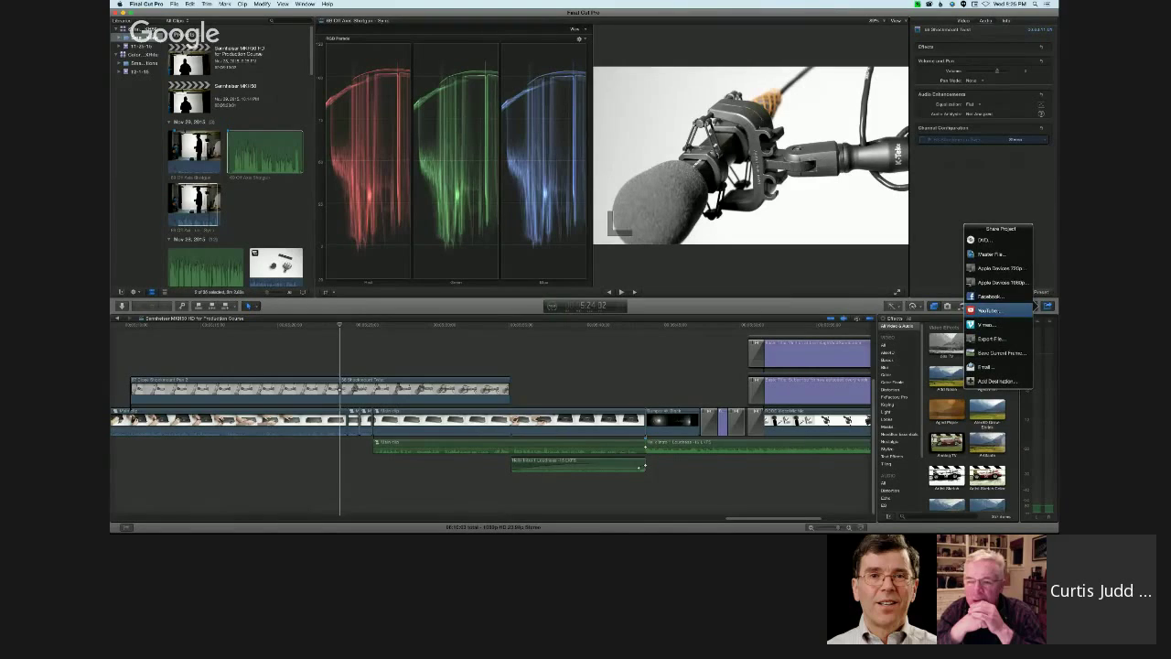
left_click(987, 311)
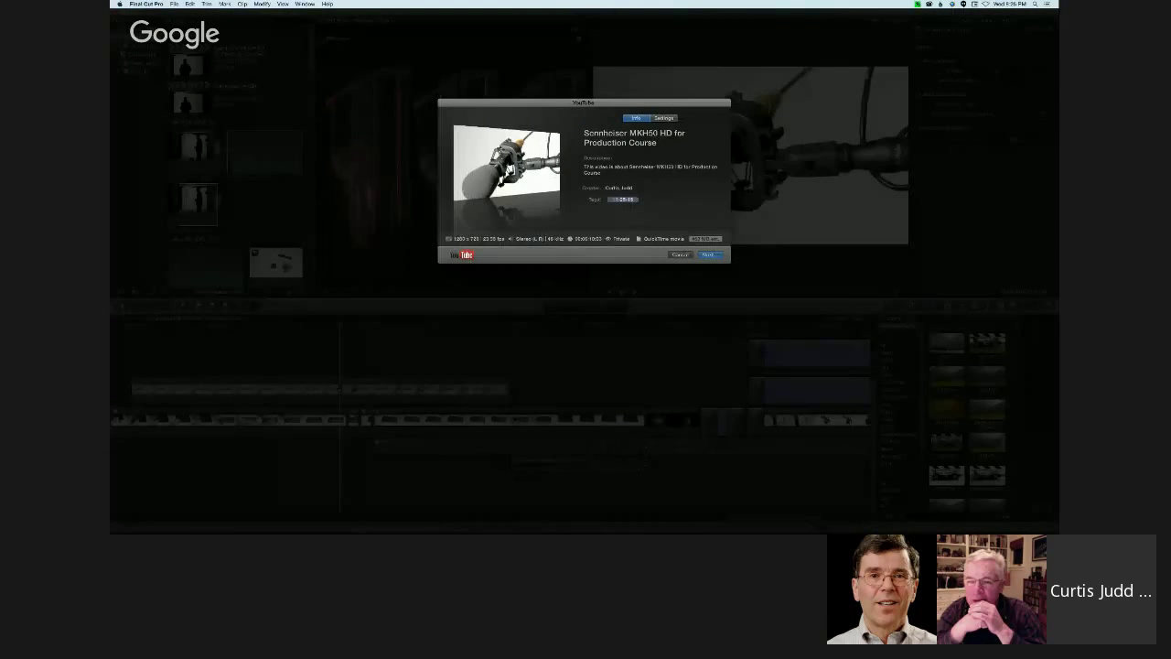
left_click(662, 117)
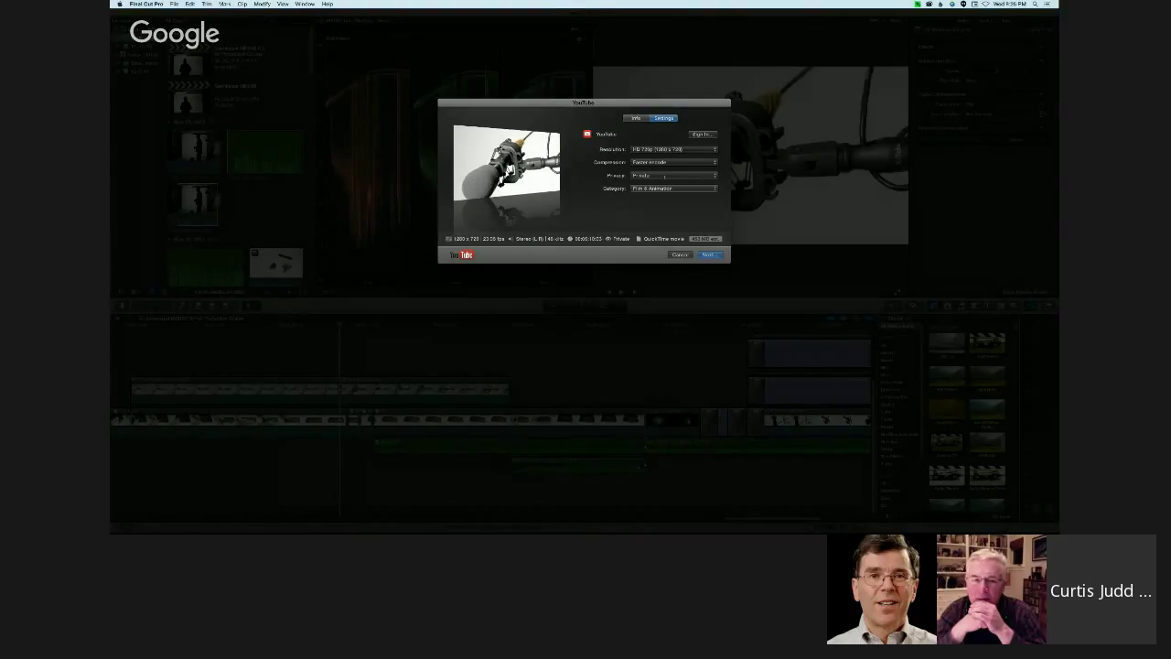
left_click(674, 176)
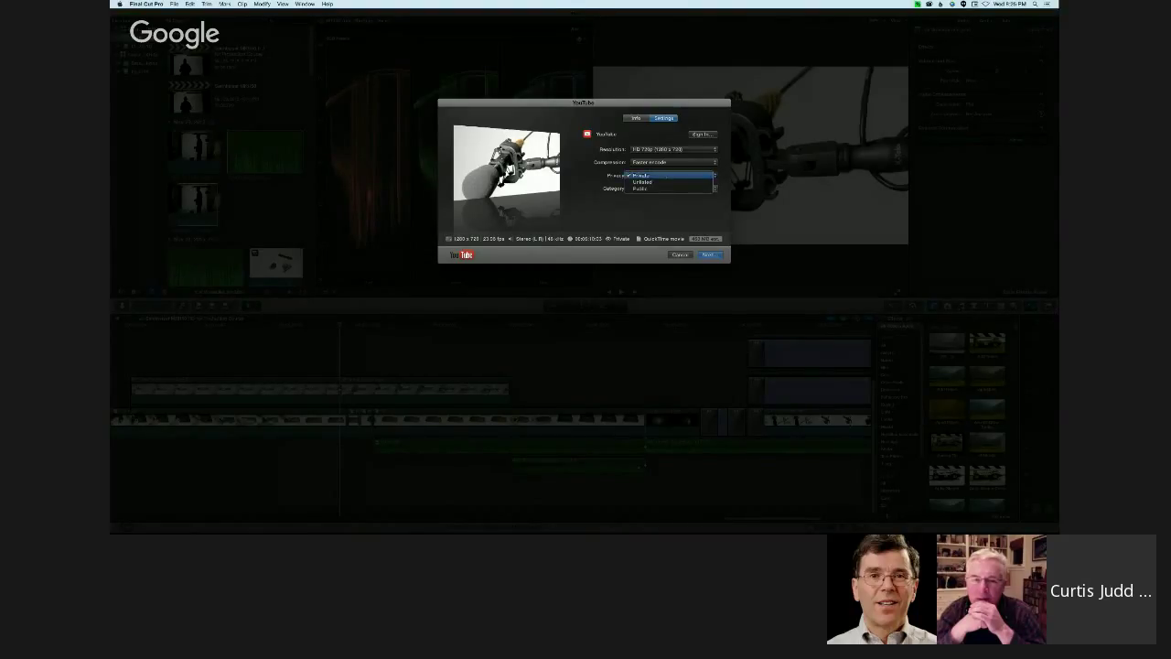
left_click(644, 176)
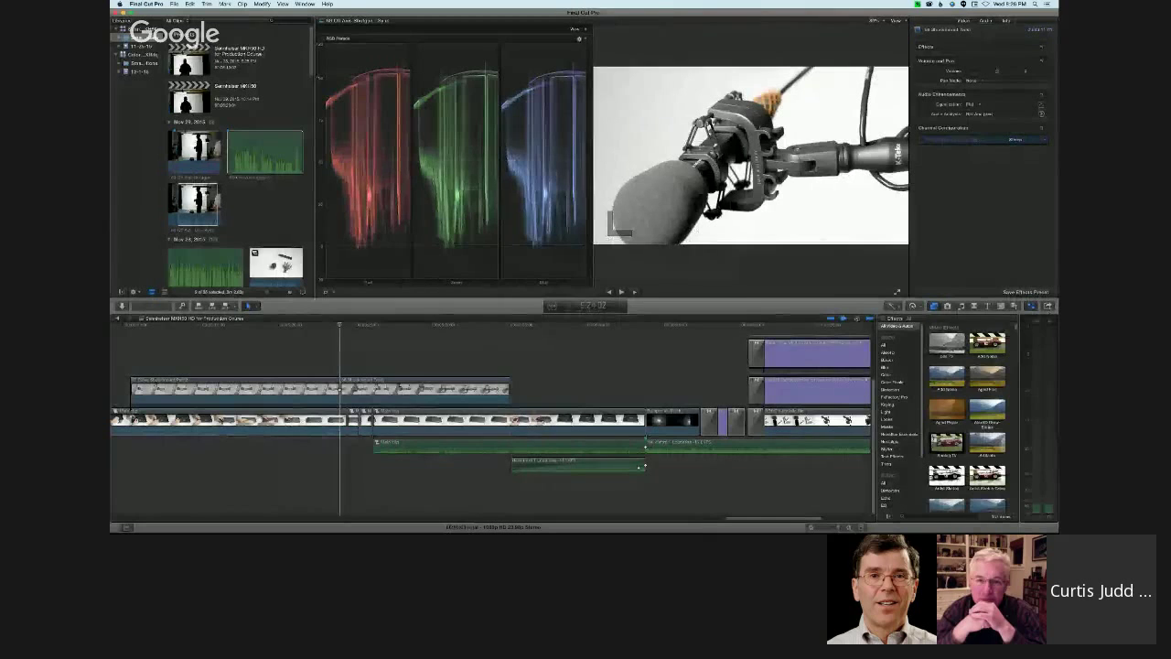
- Start a Master File export from Share and switch to its Settings
left_click(1049, 305)
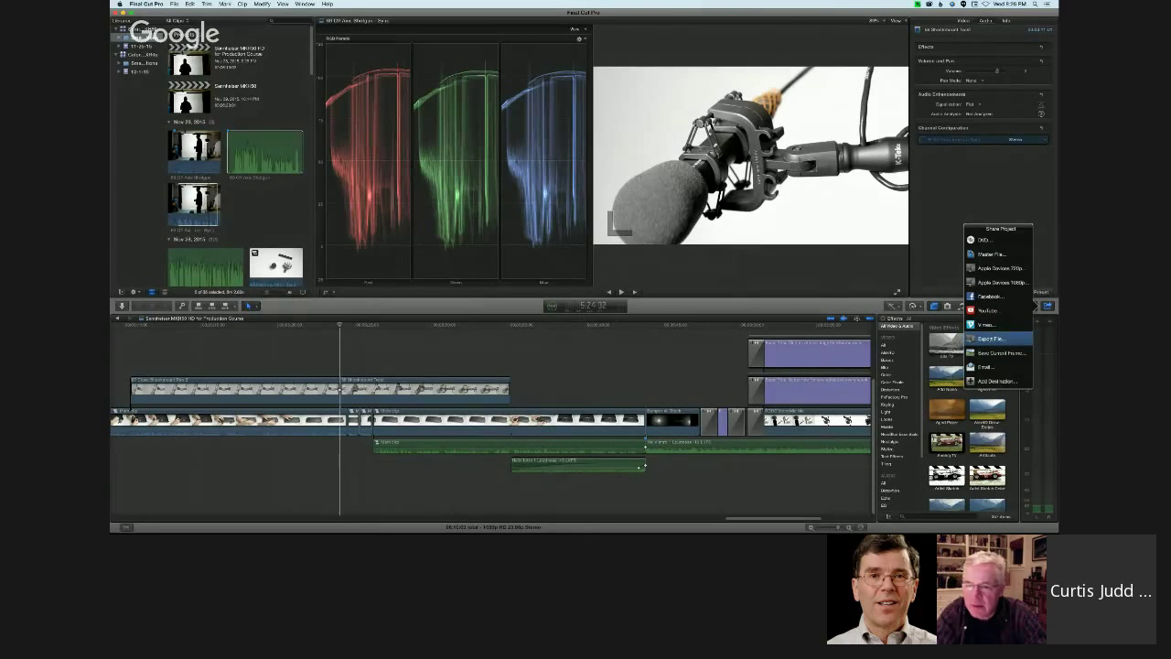
left_click(996, 339)
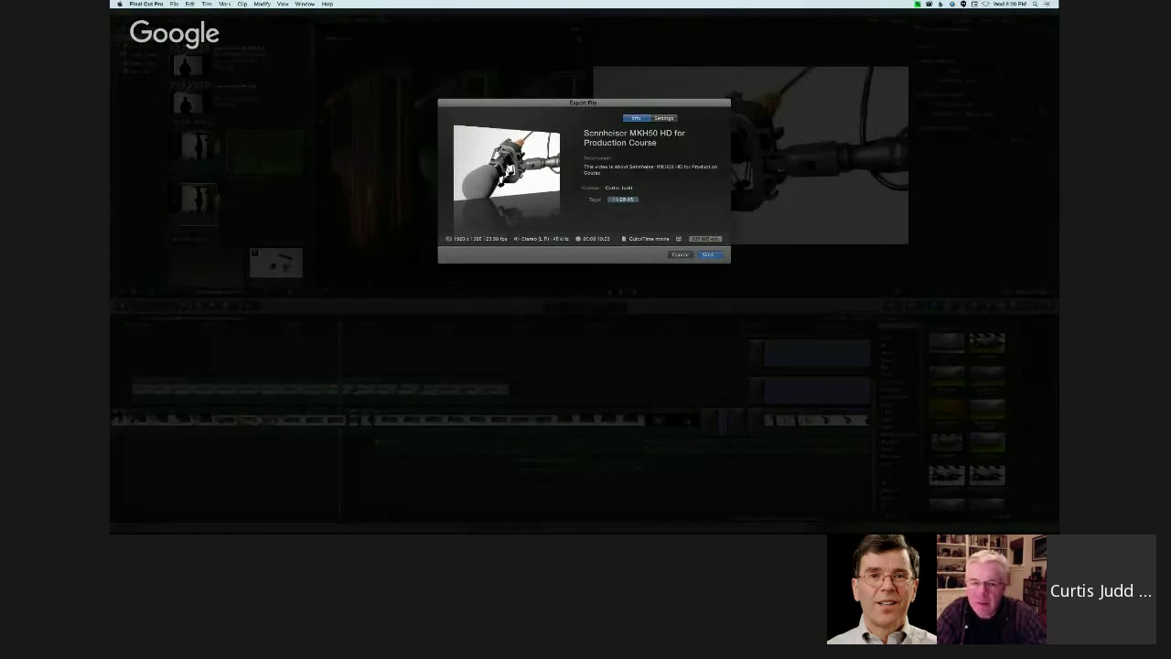
left_click(662, 117)
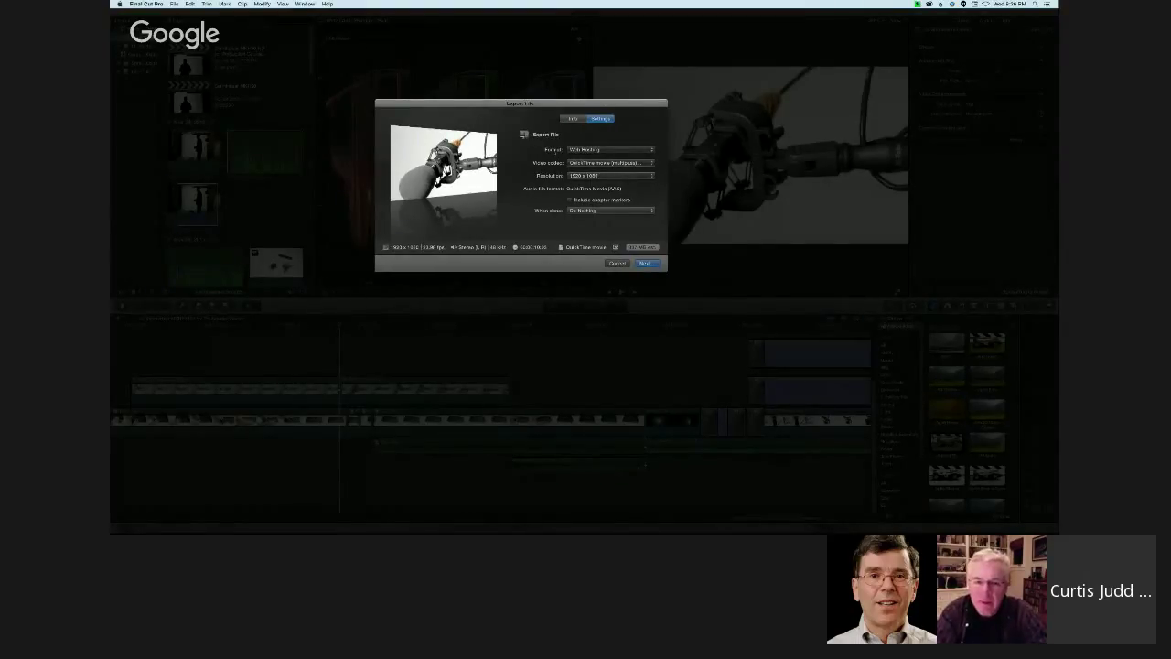
- Choose the Web Hosting format at 1920x1080 resolution, then cancel the export
left_click(607, 150)
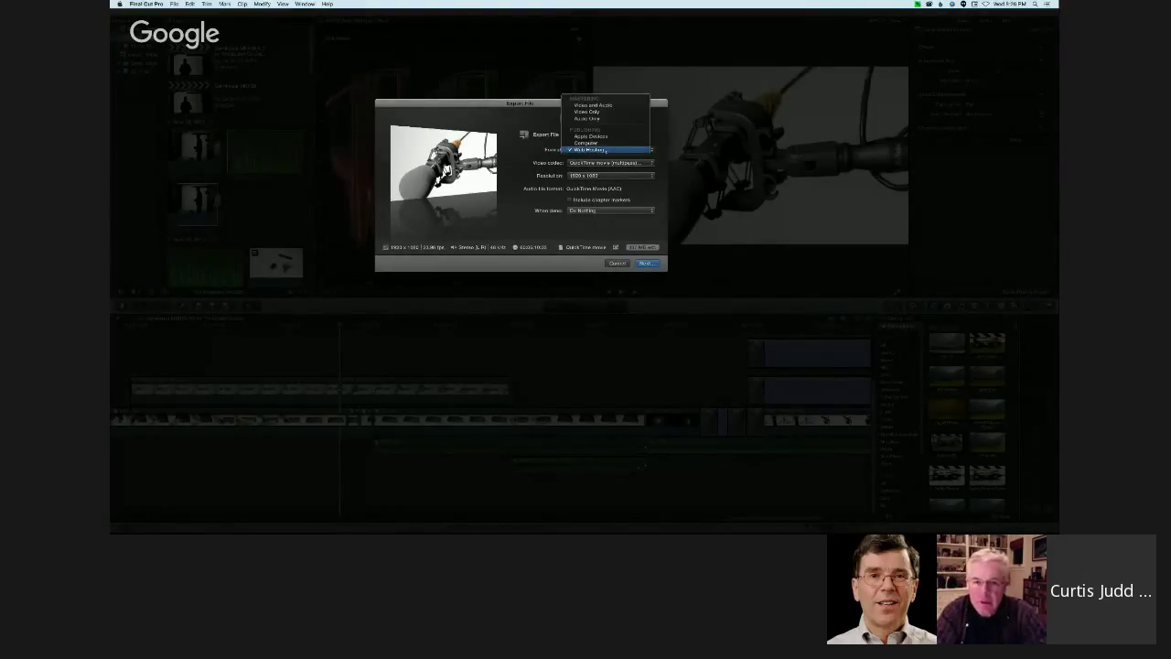
left_click(608, 150)
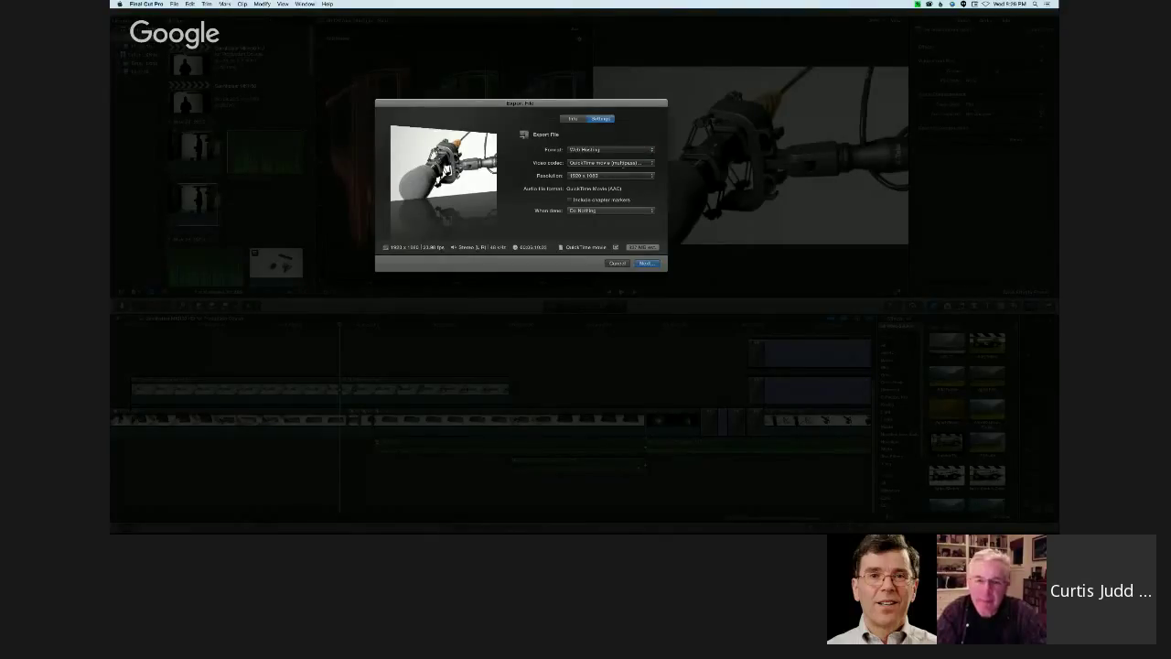
left_click(611, 161)
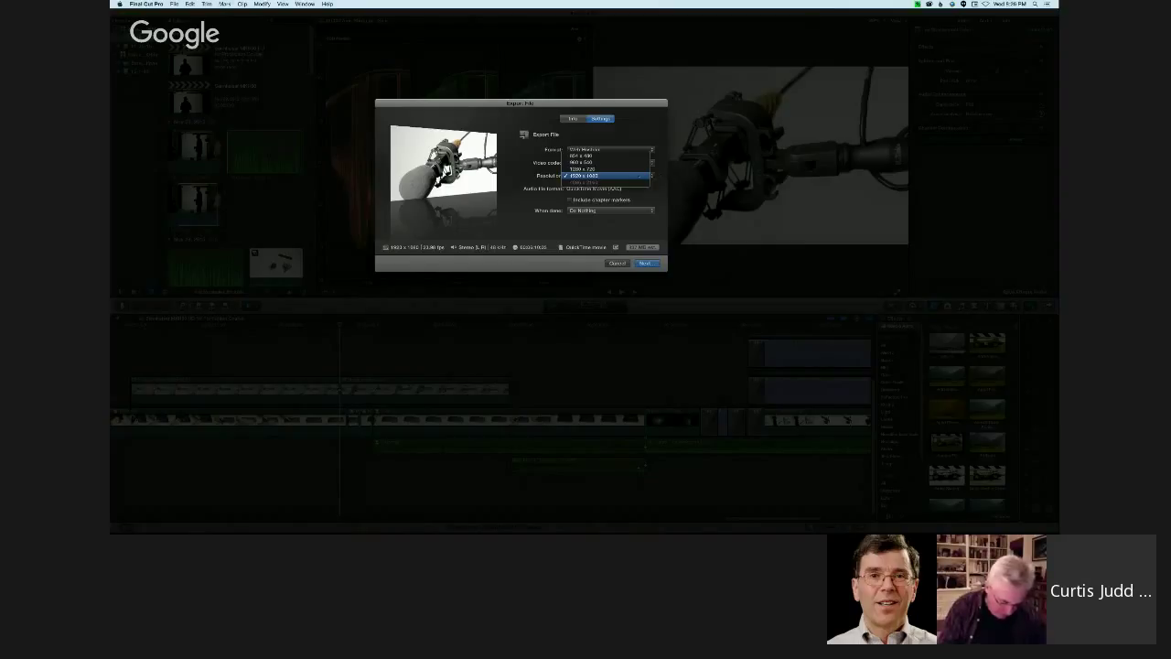
left_click(604, 163)
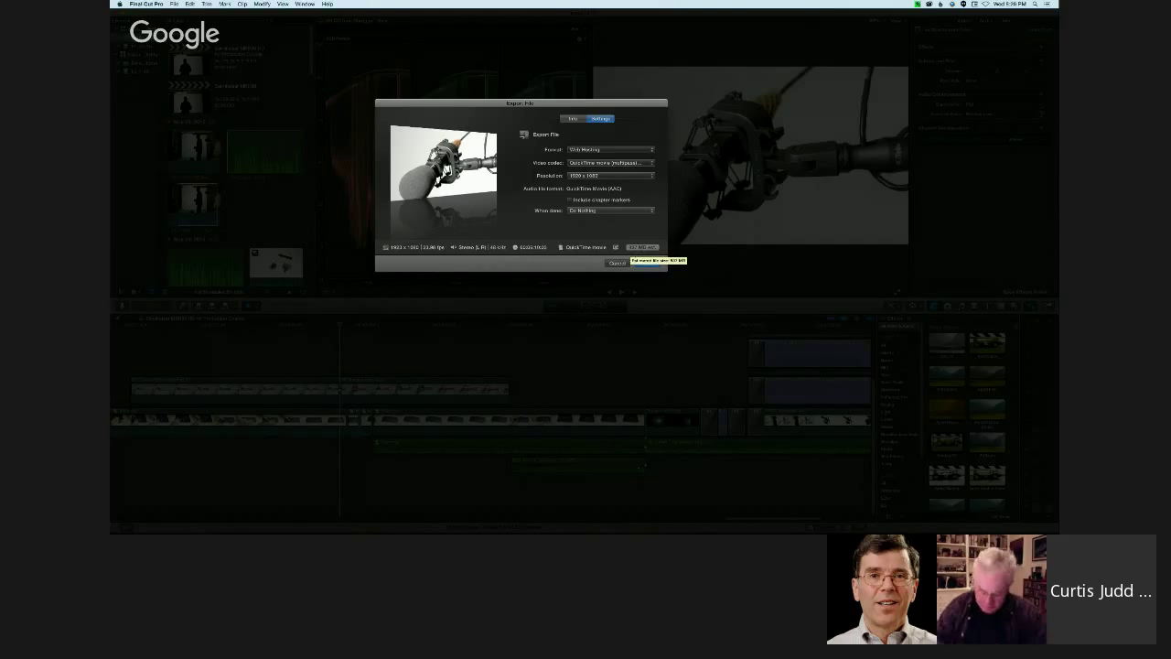
left_click(615, 263)
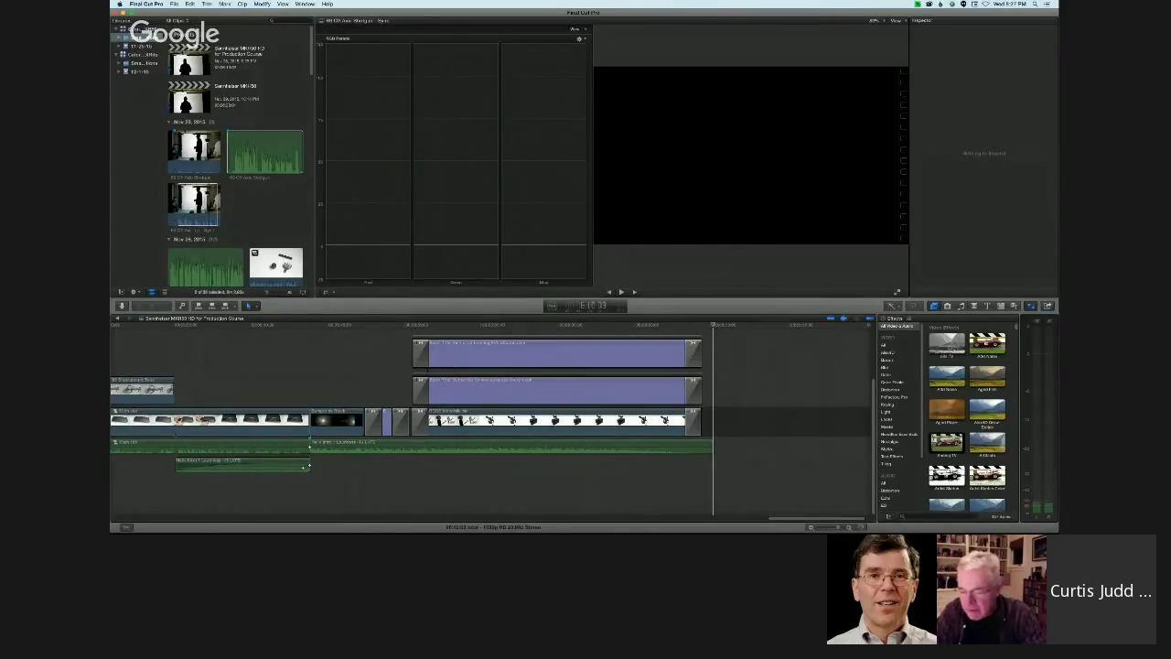
- Bring up the Master File export dialog again, review it, and cancel
left_click(1049, 306)
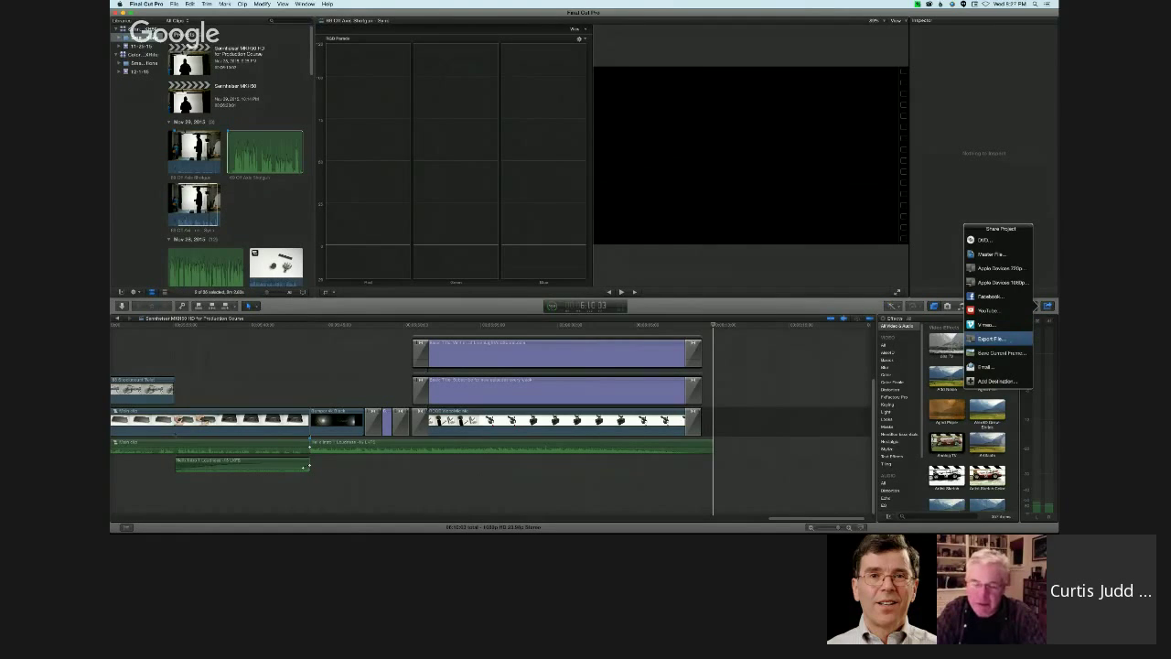
left_click(992, 339)
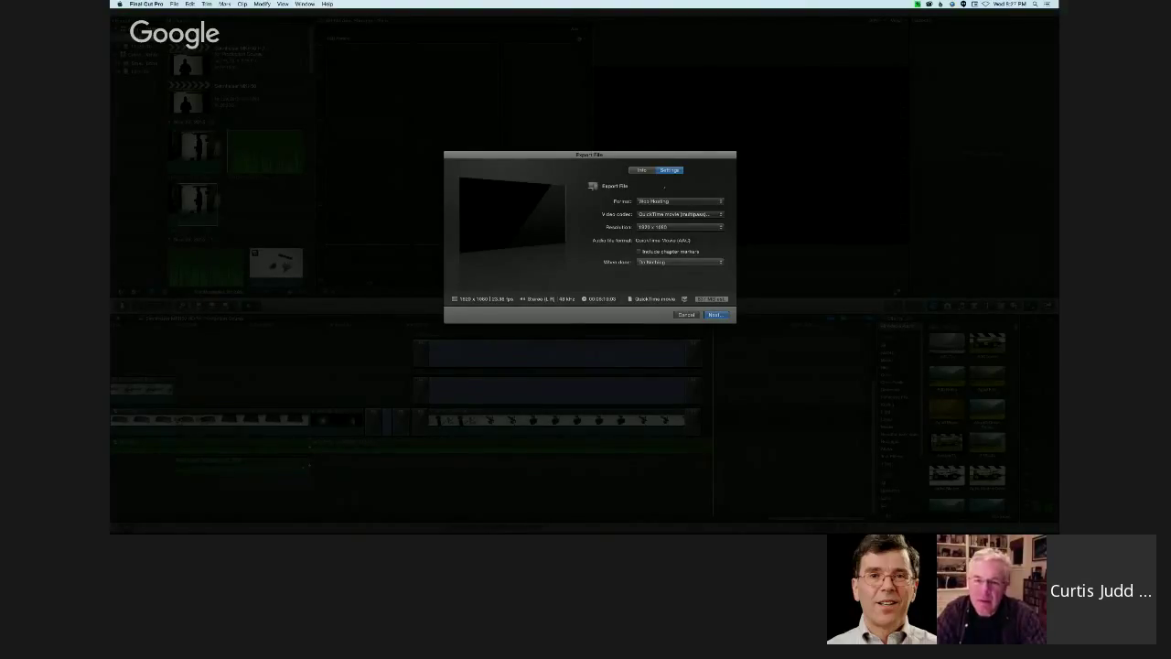
left_click(686, 315)
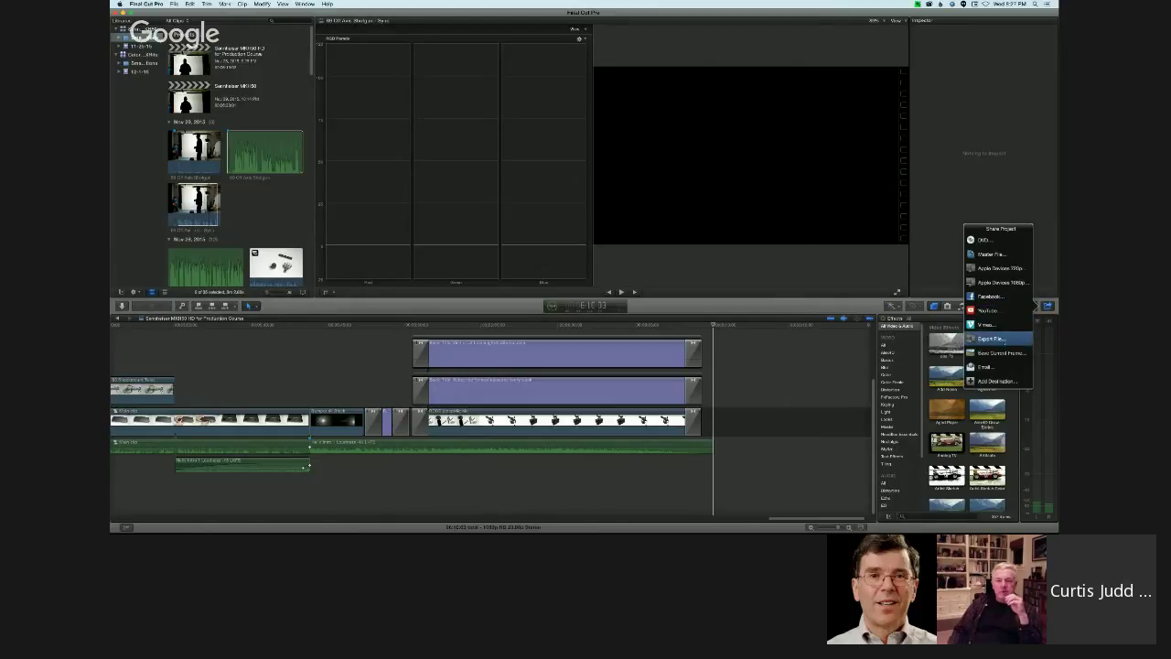
- View the Sennheiser MKH50 project's master file Settings, then cancel back to the timeline
left_click(990, 338)
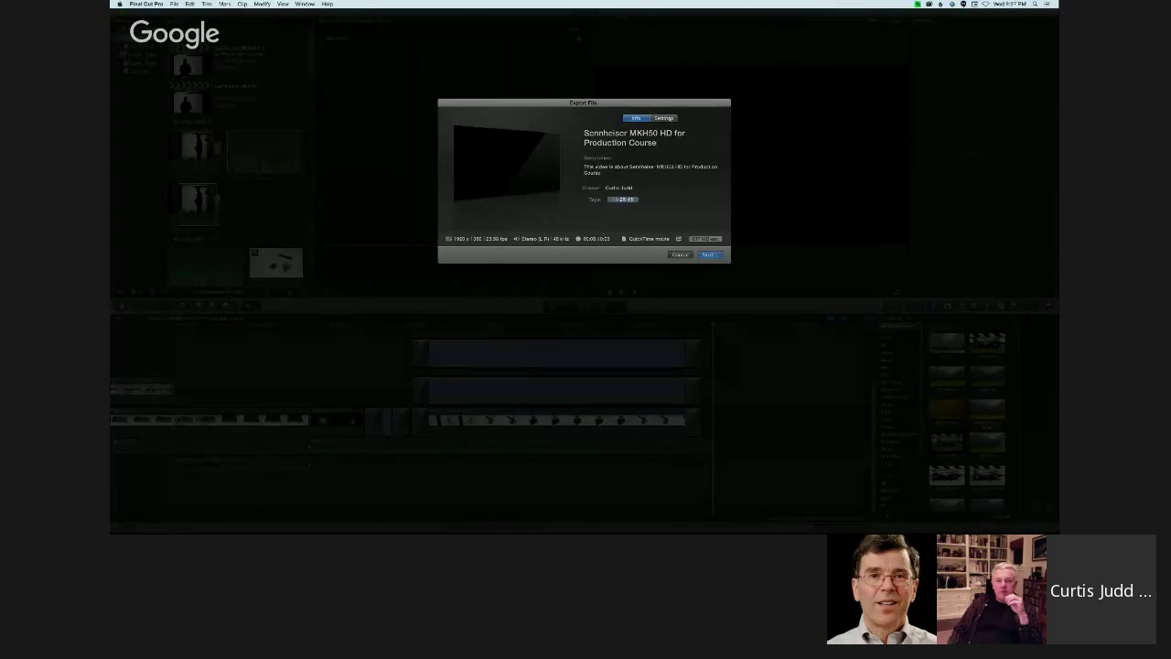
left_click(663, 117)
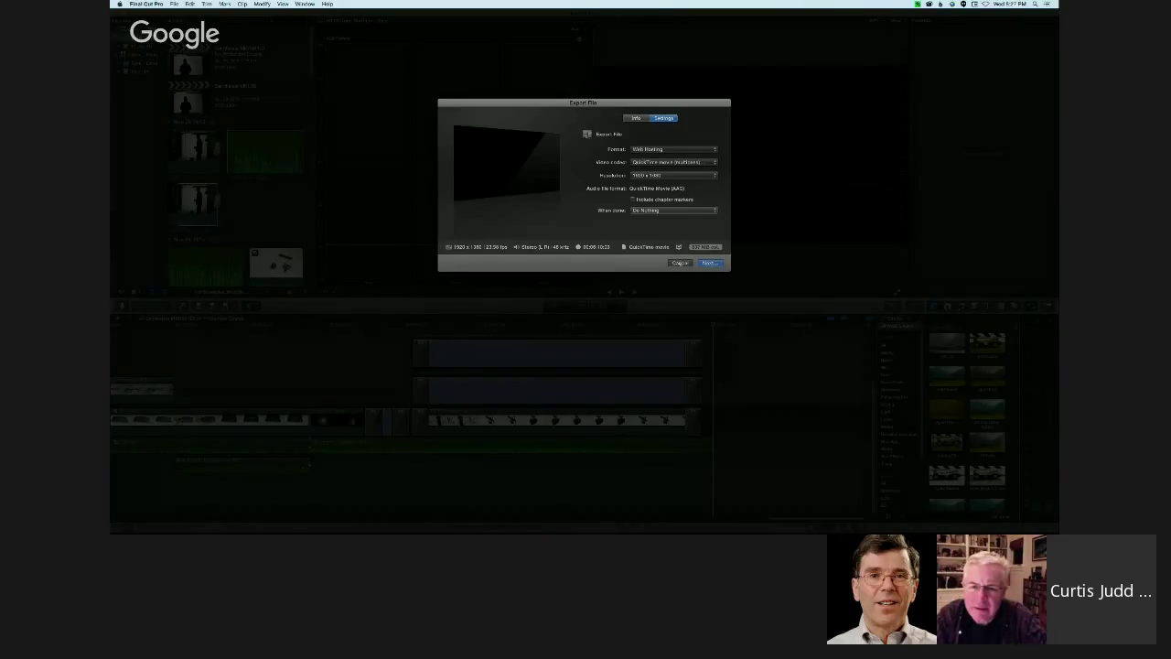
left_click(681, 264)
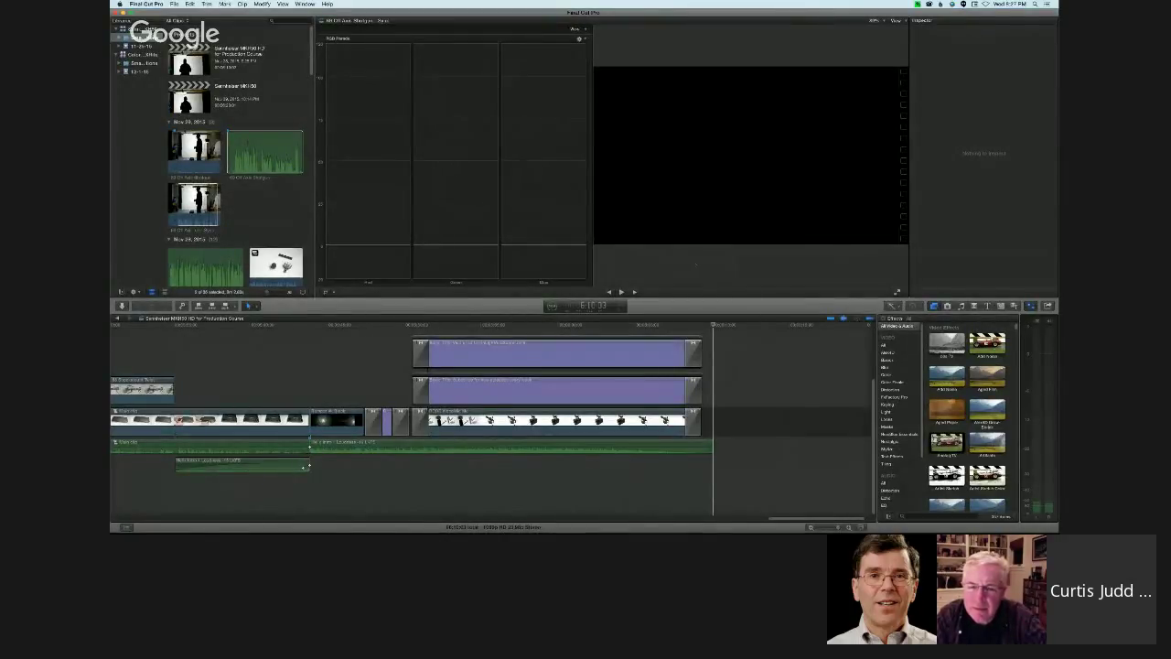